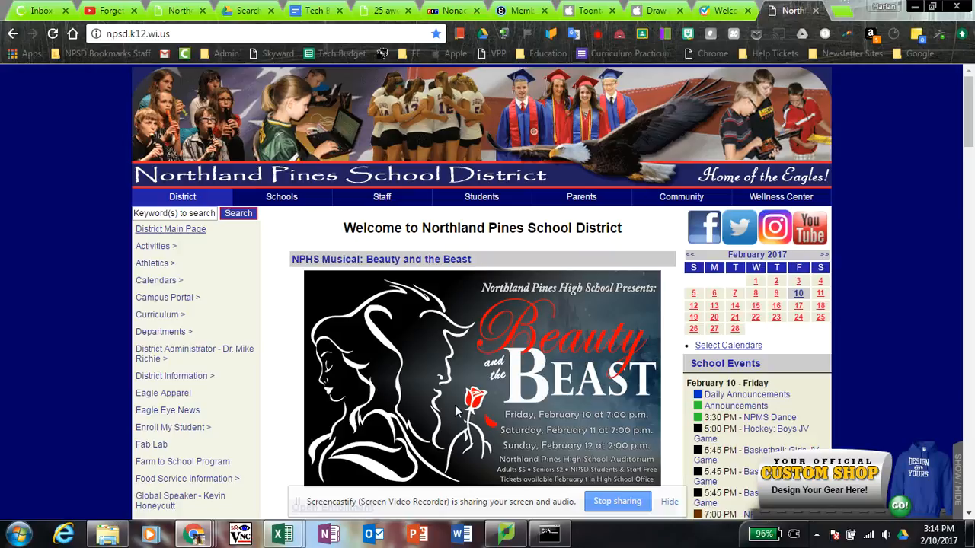
{"action": "mouse_move", "coordinate": [411, 388]}
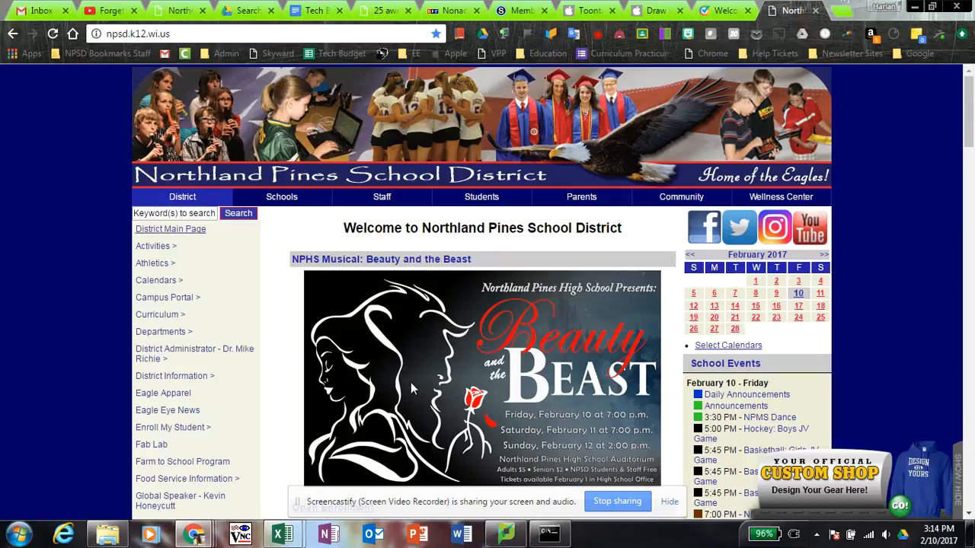
{"action": "mouse_move", "coordinate": [410, 393]}
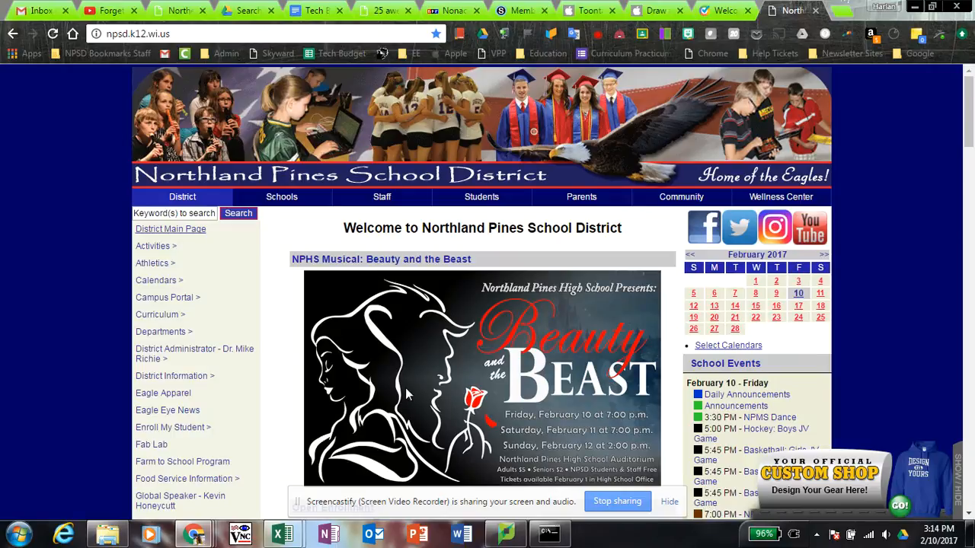
{"action": "mouse_move", "coordinate": [408, 387]}
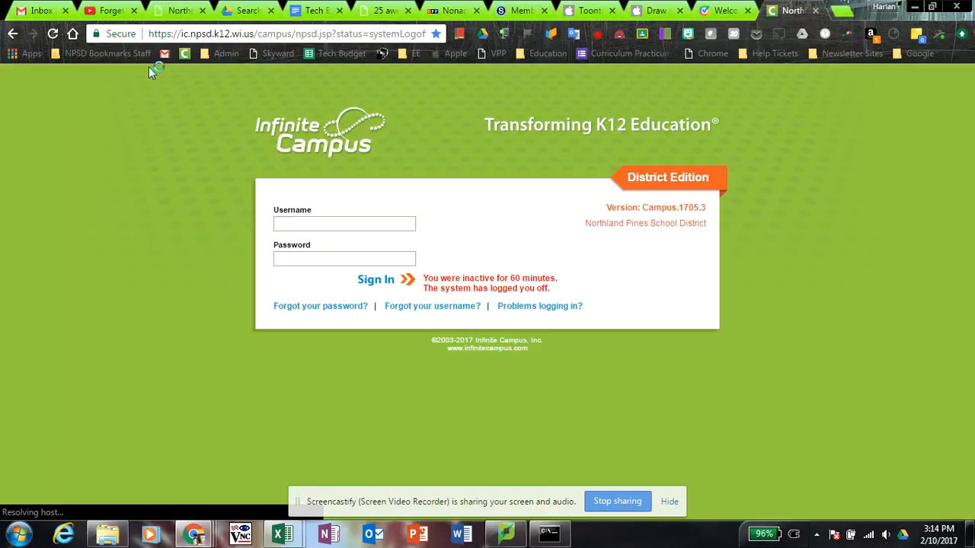
{"action": "type", "text": "hleusink"}
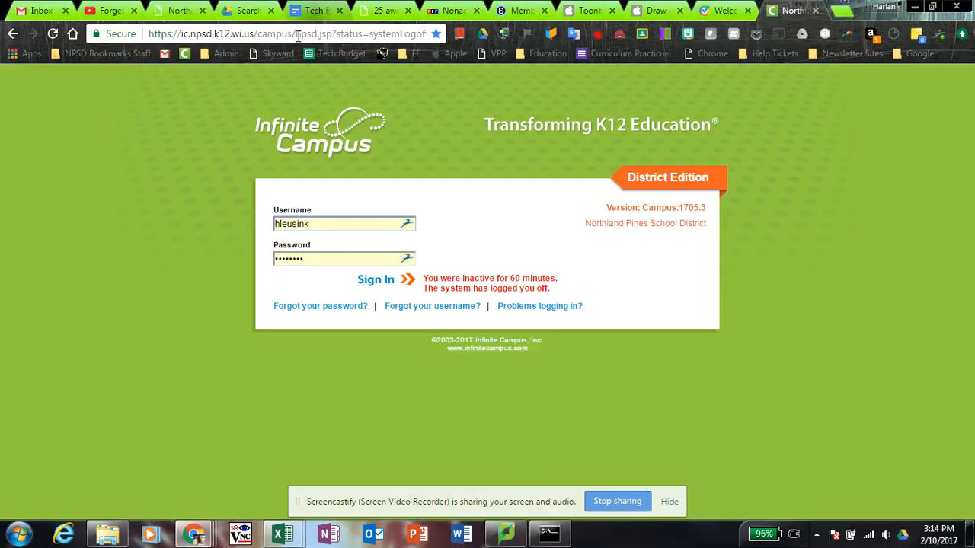
{"action": "left_click", "coordinate": [375, 281]}
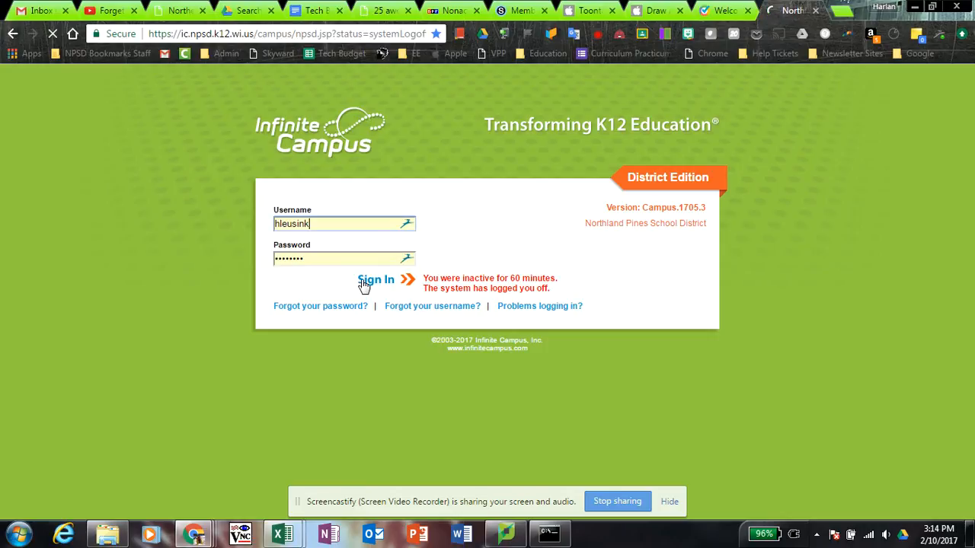
{"action": "left_click", "coordinate": [375, 280]}
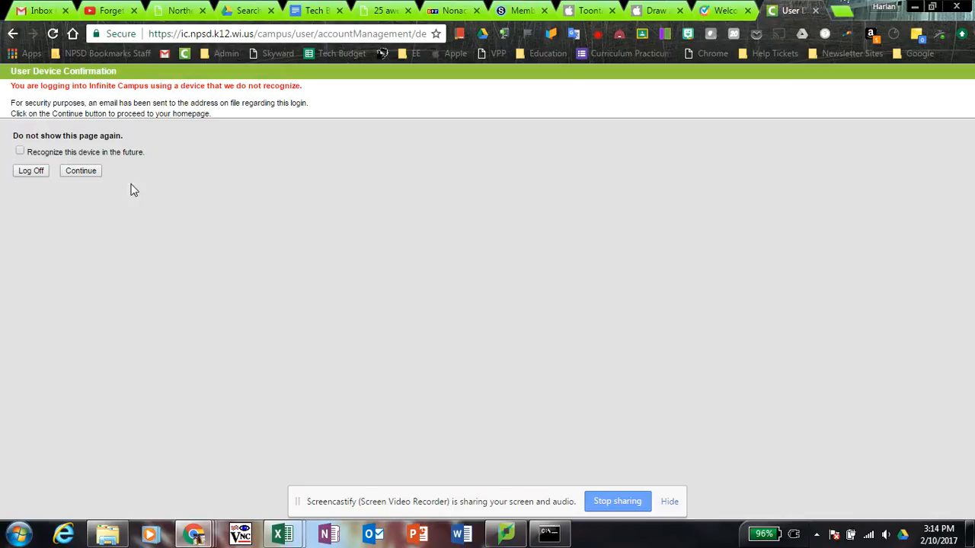
{"action": "mouse_move", "coordinate": [168, 216]}
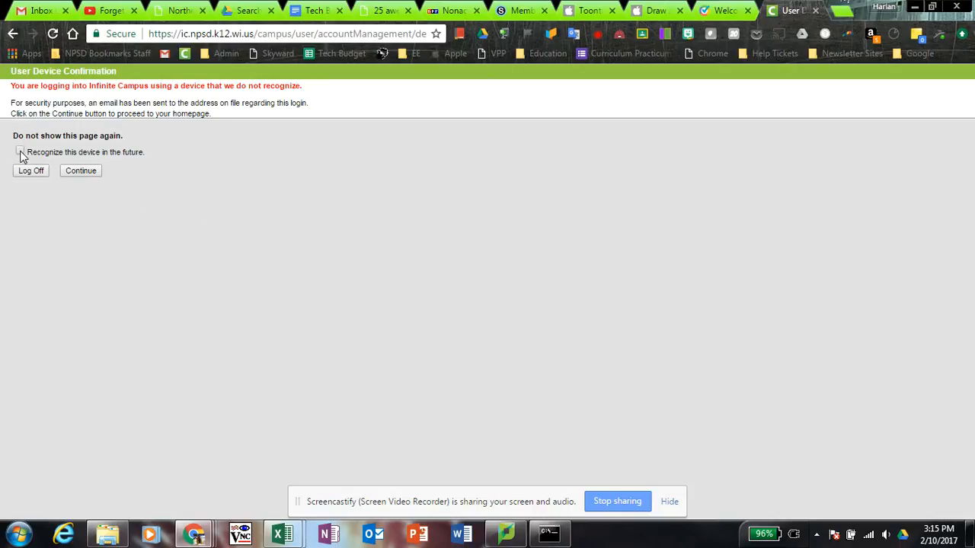
Mark 'Recognize this device in the future' and continue to the teacher app.
{"action": "left_click", "coordinate": [21, 151]}
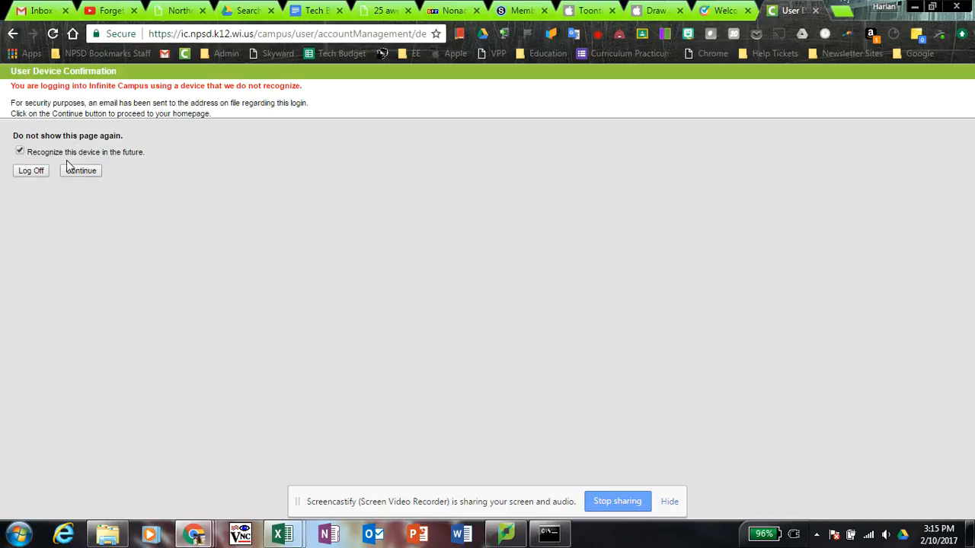
{"action": "left_click", "coordinate": [79, 170]}
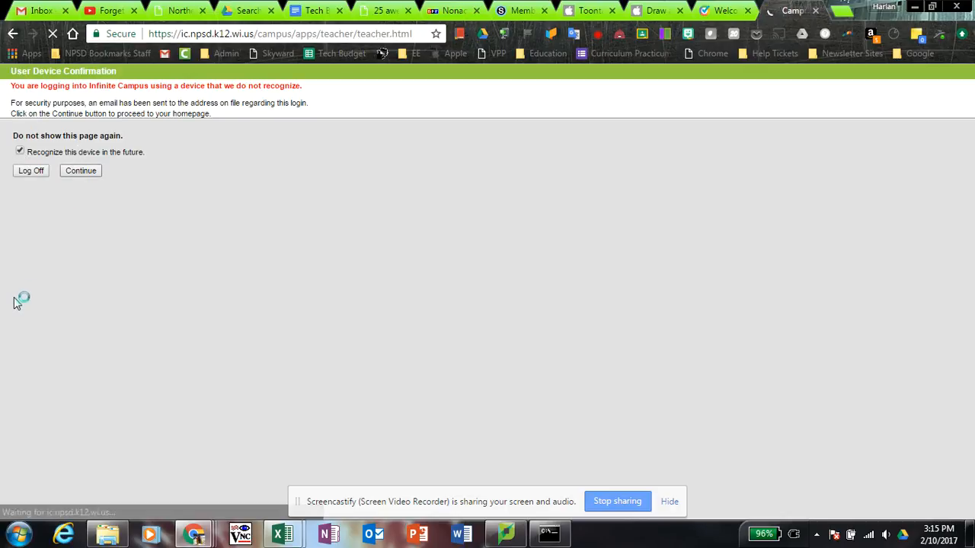
Continue into the Campus Instruction home so the Message Center shows one school announcement.
{"action": "left_click", "coordinate": [79, 170]}
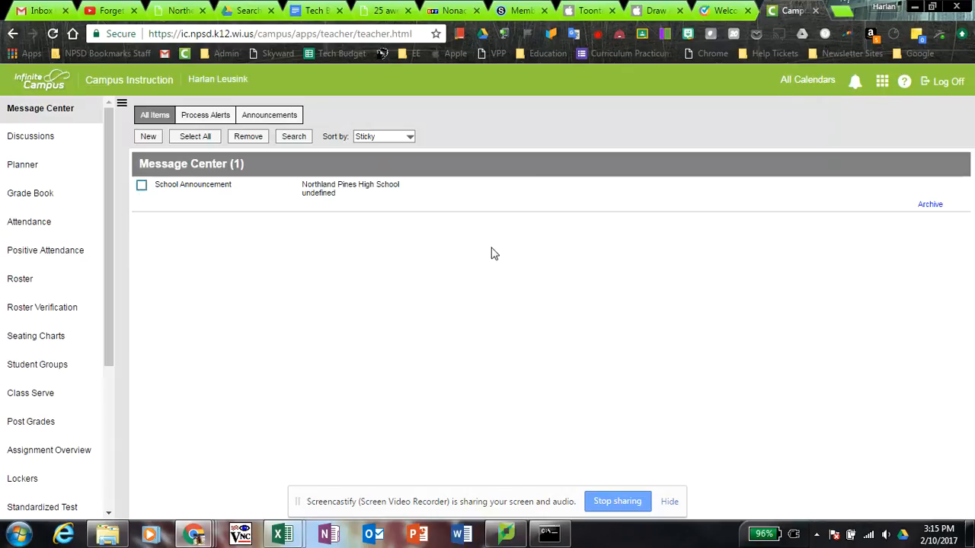
{"action": "mouse_move", "coordinate": [451, 210]}
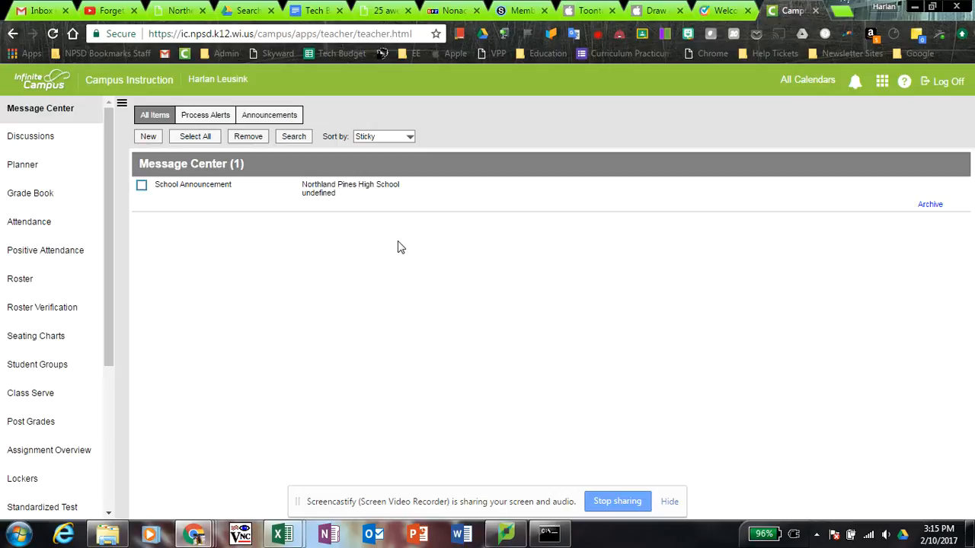
{"action": "mouse_move", "coordinate": [389, 253]}
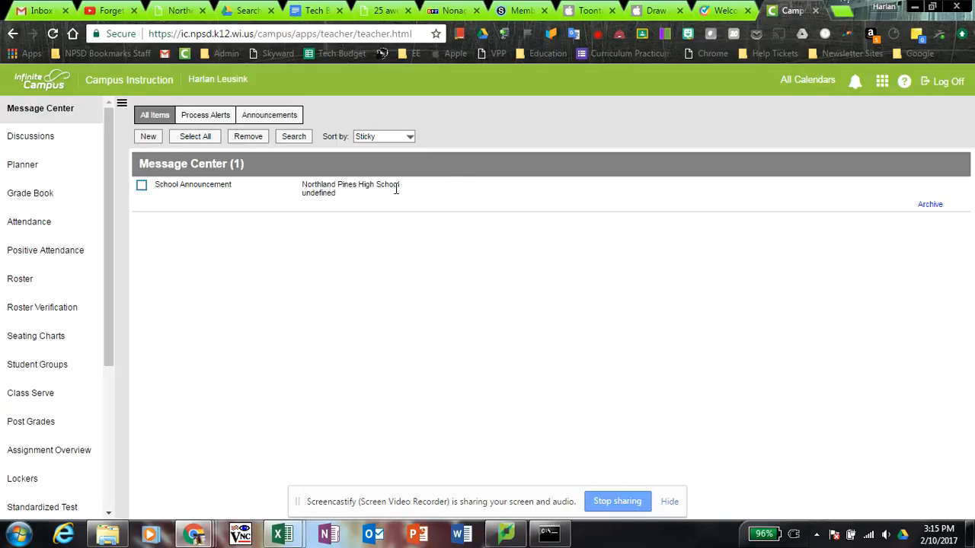
{"action": "mouse_move", "coordinate": [384, 204]}
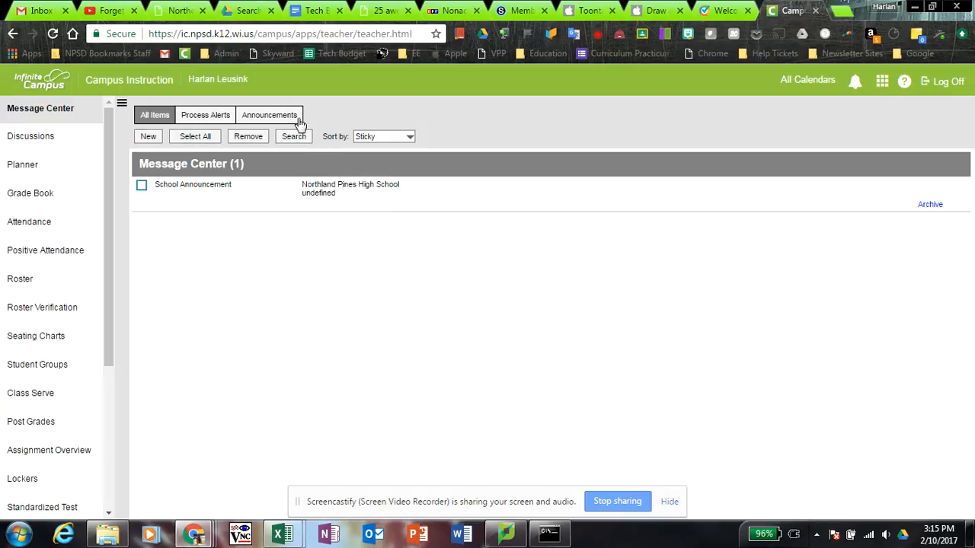
{"action": "mouse_move", "coordinate": [317, 97]}
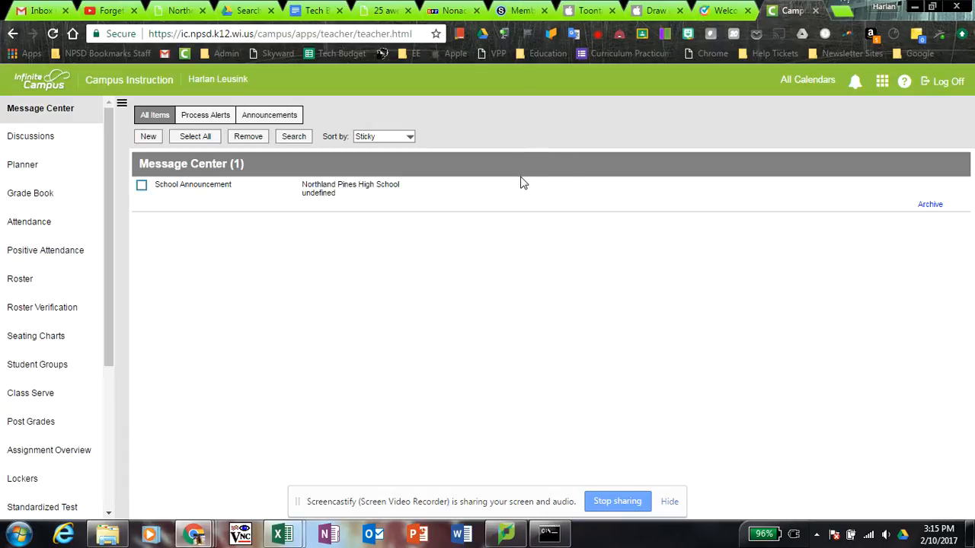
{"action": "mouse_move", "coordinate": [546, 106]}
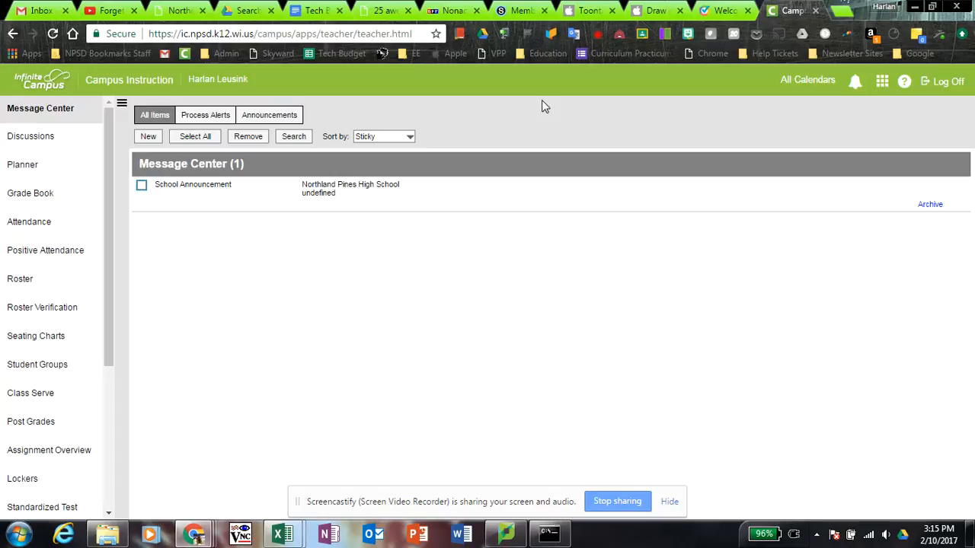
{"action": "mouse_move", "coordinate": [543, 194]}
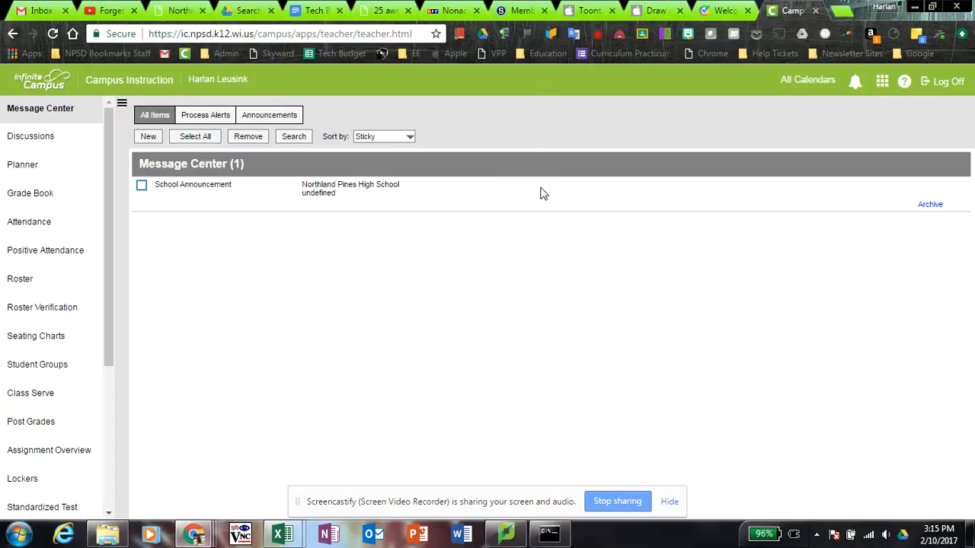
{"action": "mouse_move", "coordinate": [544, 134]}
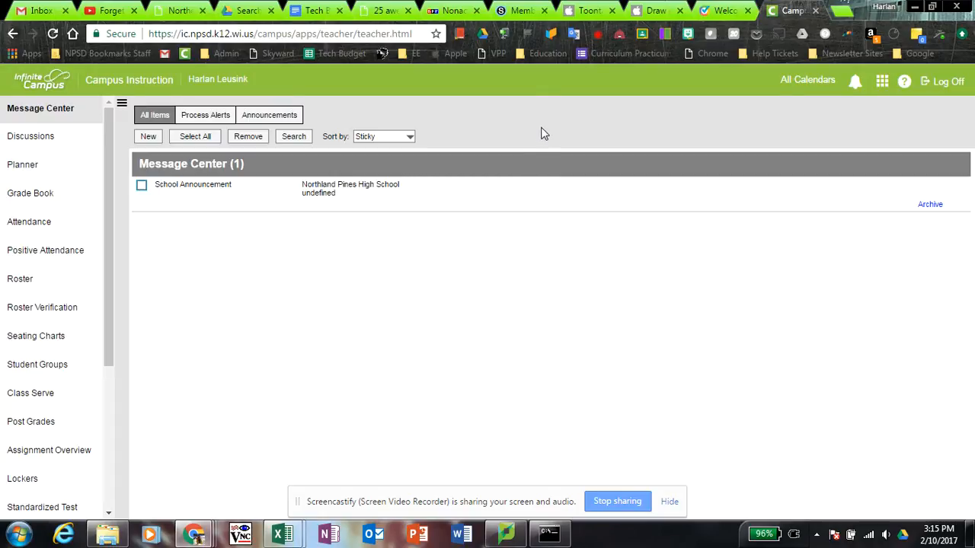
{"action": "mouse_move", "coordinate": [627, 140]}
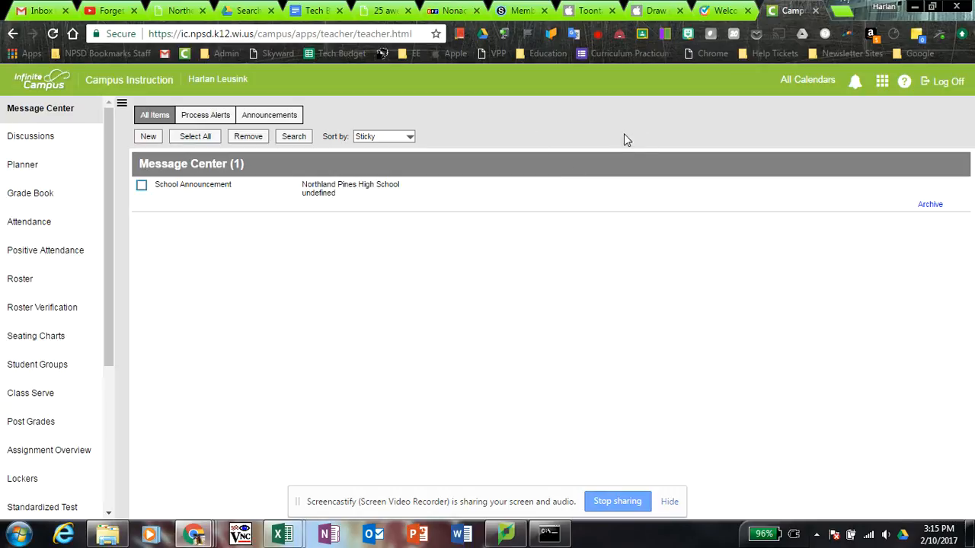
{"action": "mouse_move", "coordinate": [552, 117]}
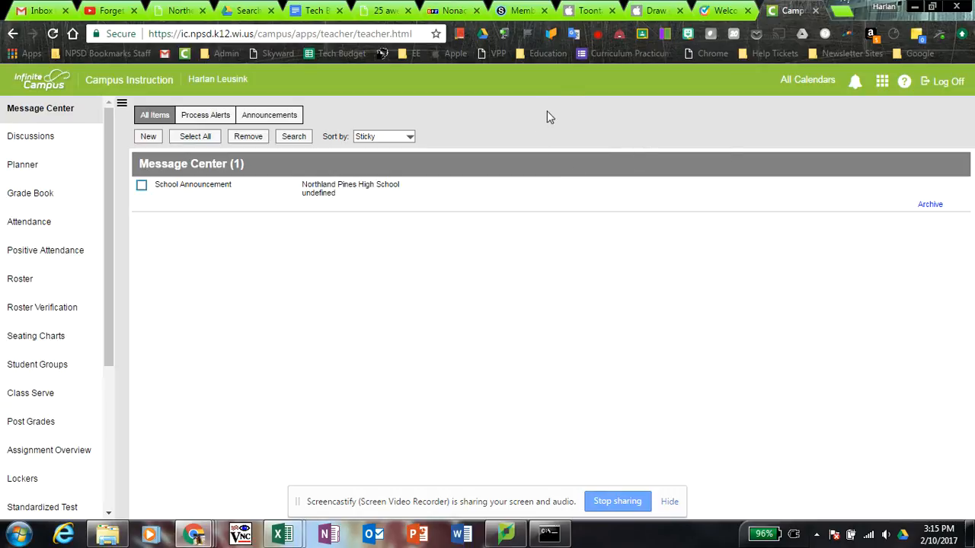
{"action": "mouse_move", "coordinate": [488, 152]}
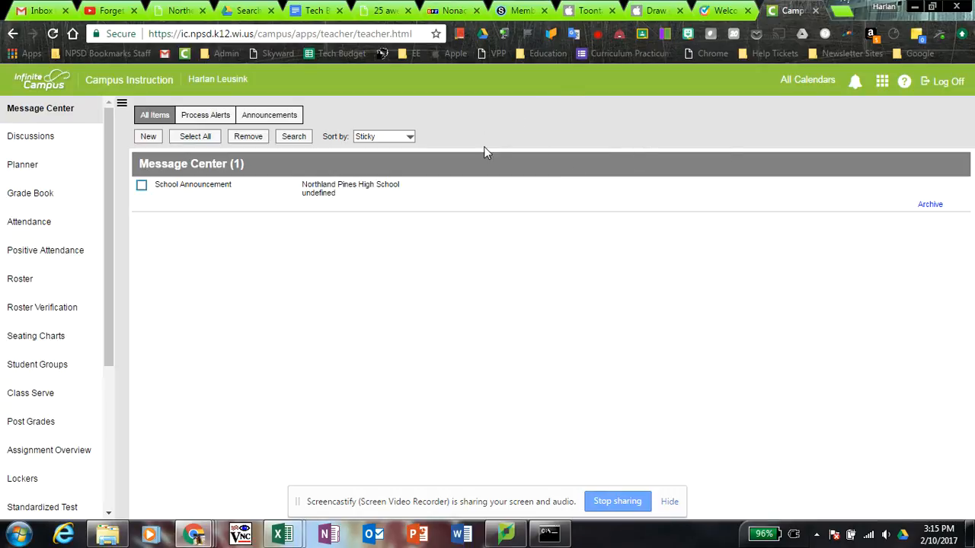